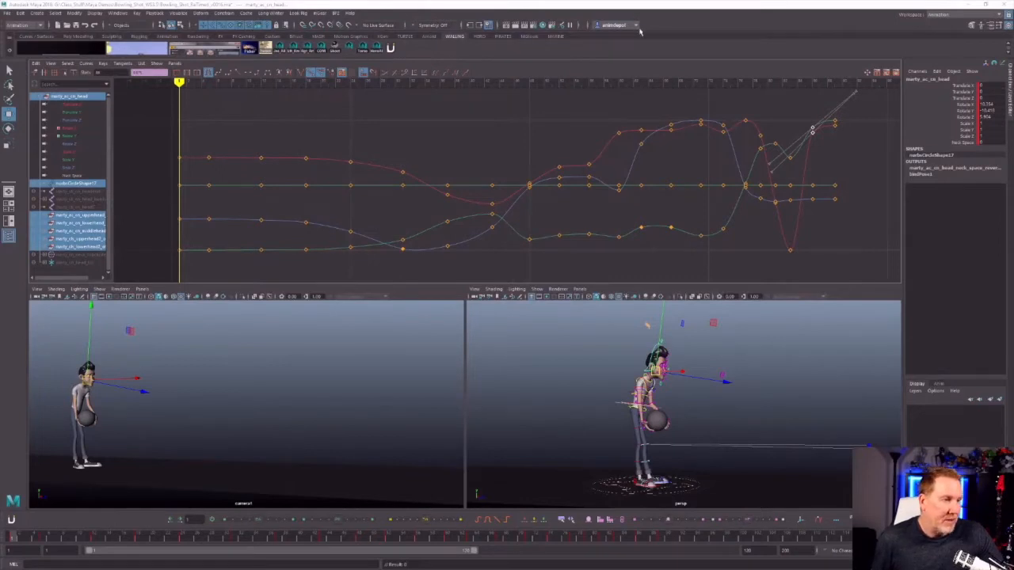
Bring up the Windows menu to reach the Settings/Preferences editors
click(117, 12)
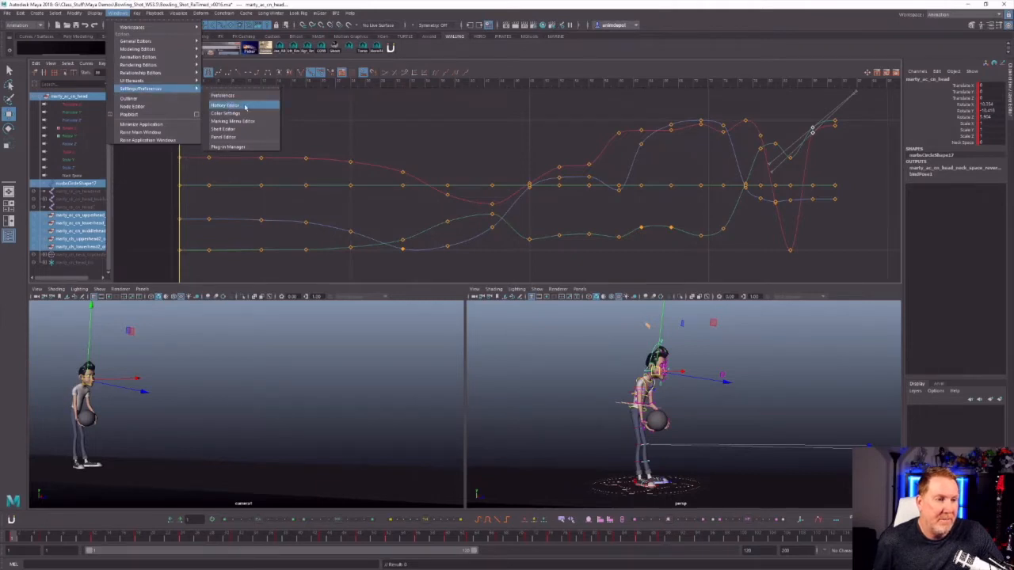
Launch the Hotkey Editor and choose a hotkey set to edit
click(225, 105)
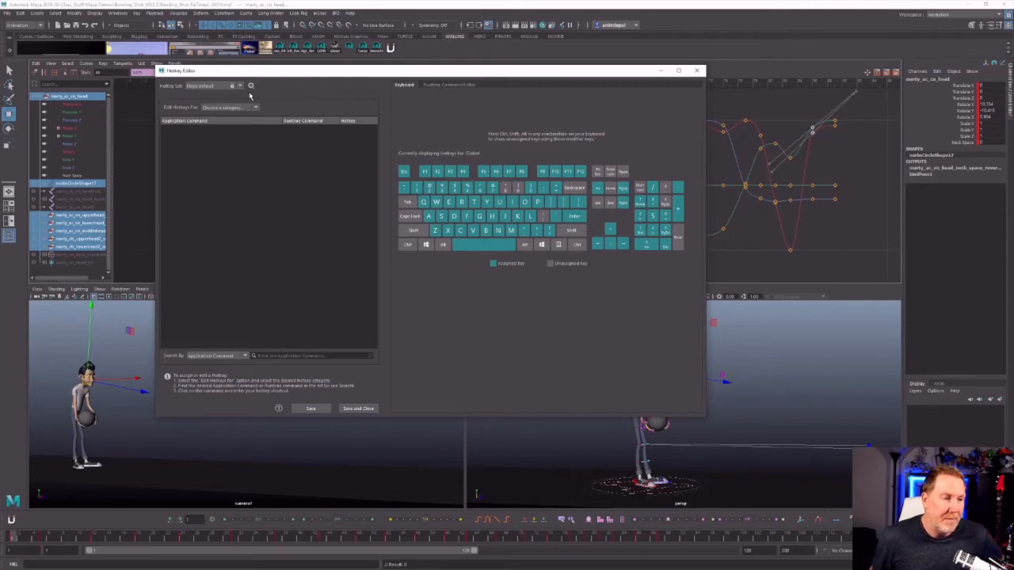
mouse_move(240, 86)
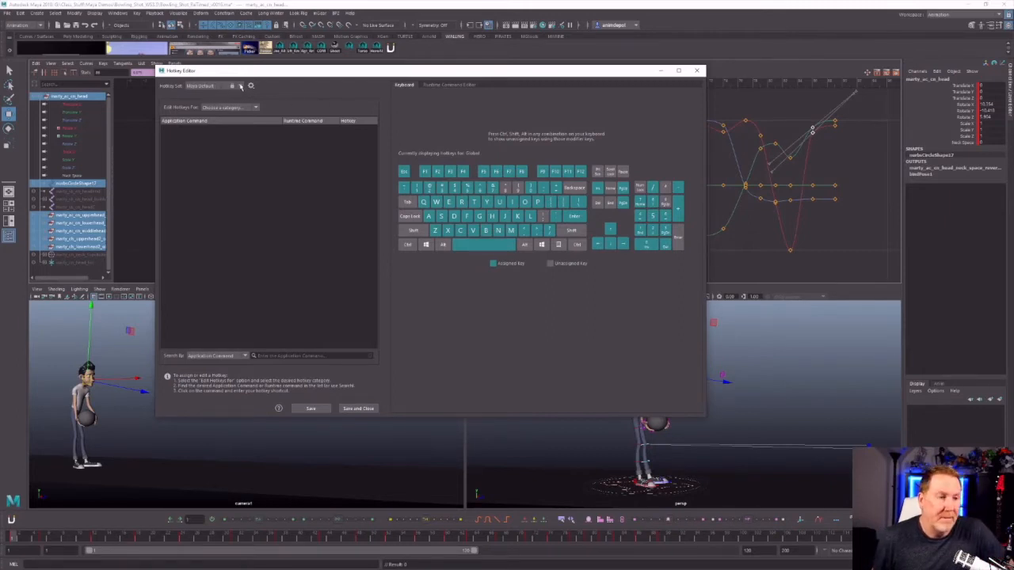
click(214, 85)
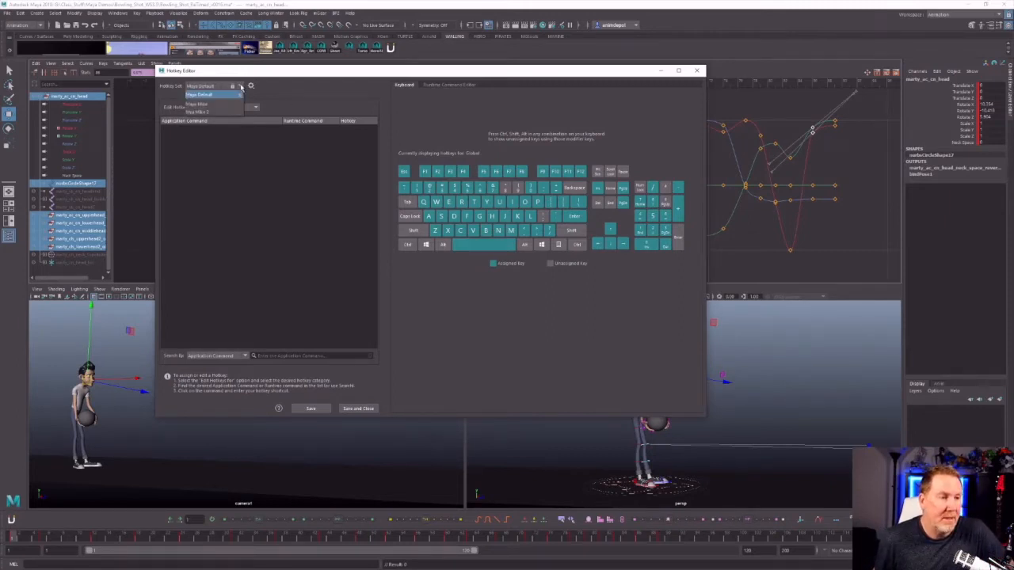
click(251, 85)
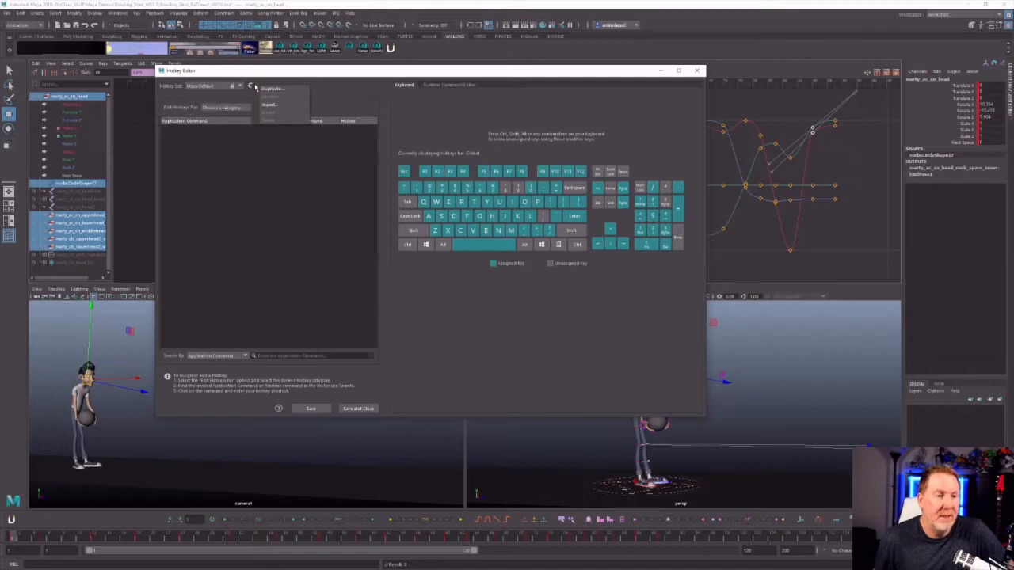
click(198, 86)
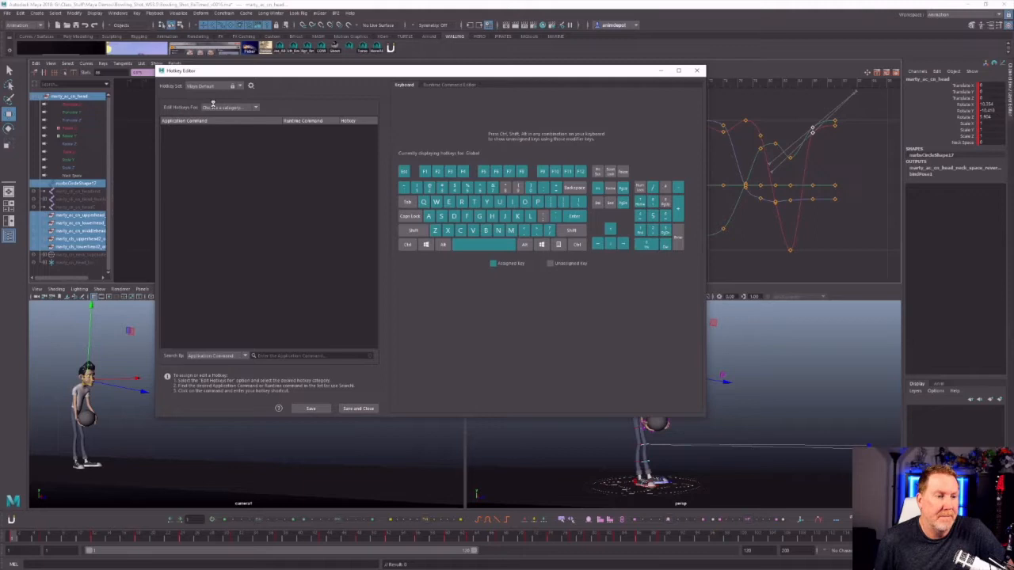
Set 'Edit Hotkeys For' to Menu items so animation menu command groups are listed
click(230, 108)
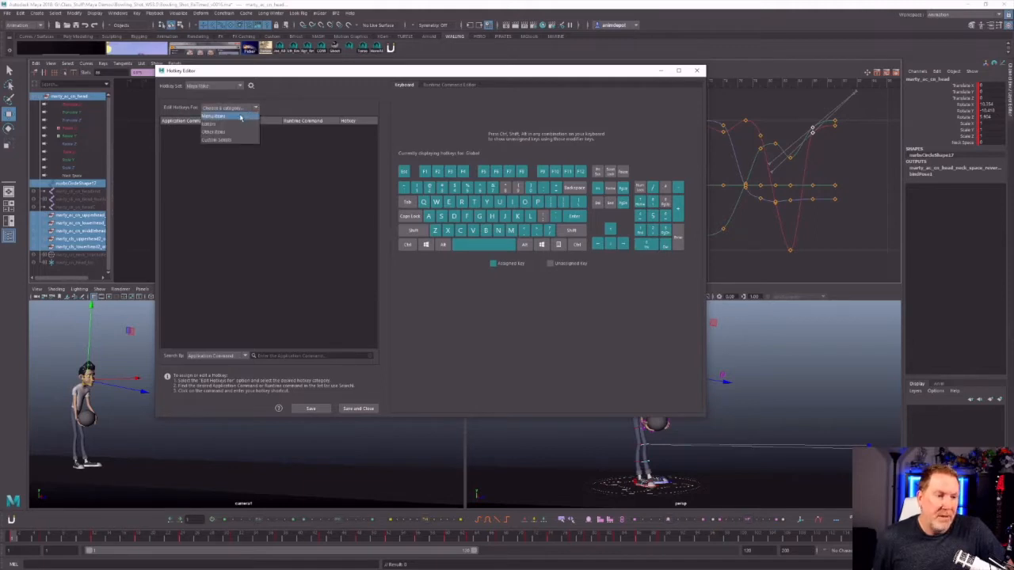
click(221, 117)
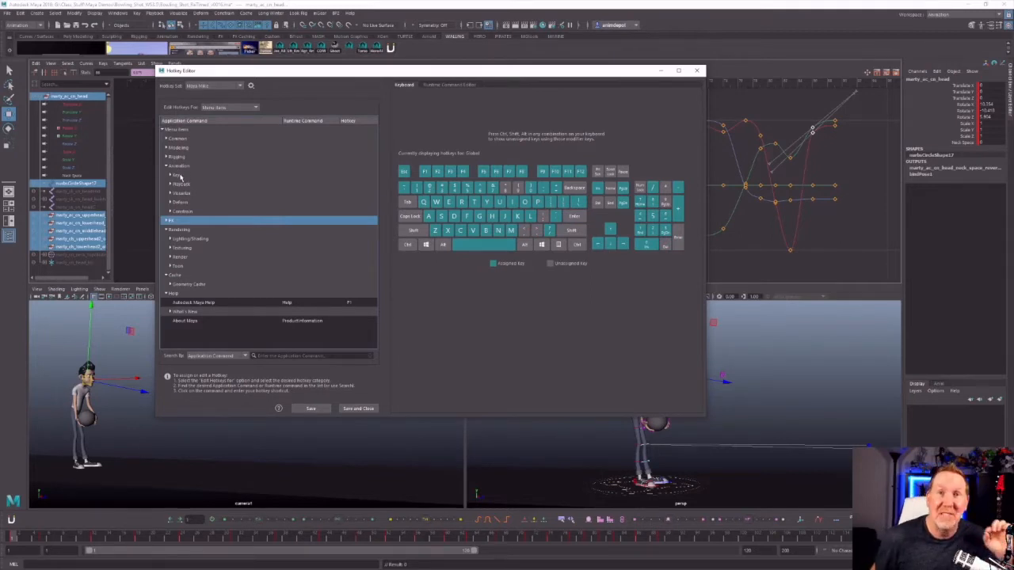
click(176, 166)
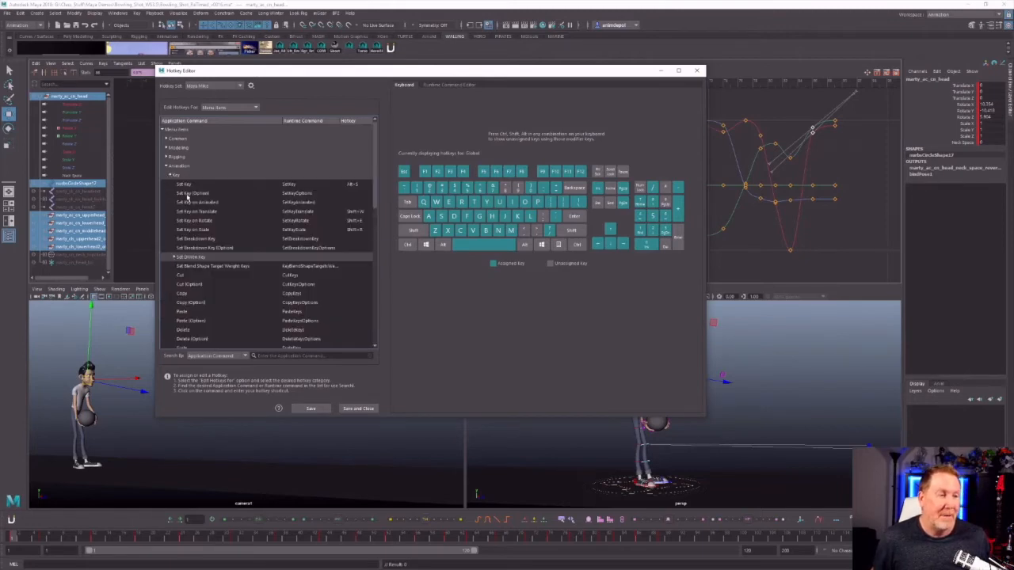
click(184, 184)
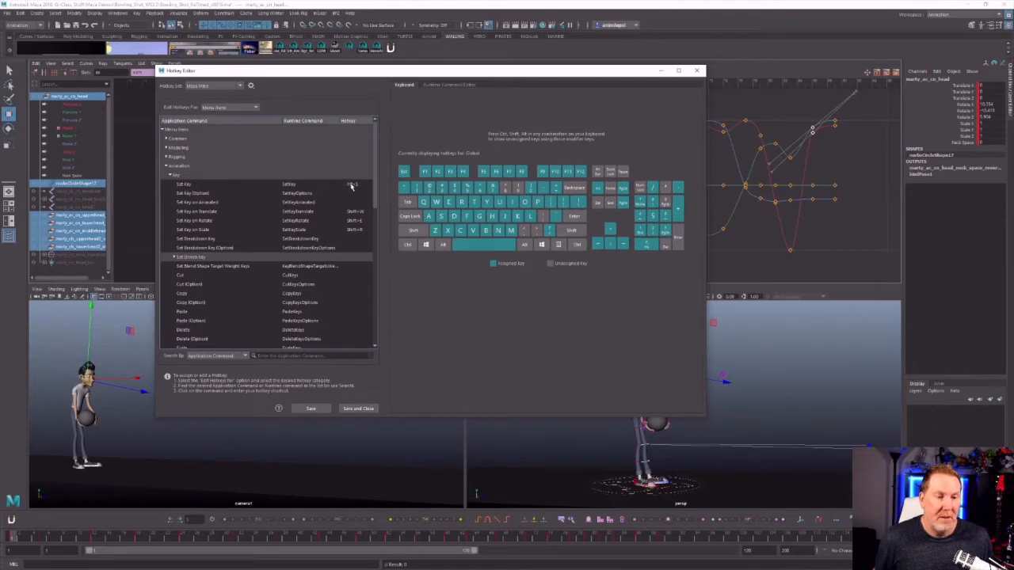
mouse_move(352, 187)
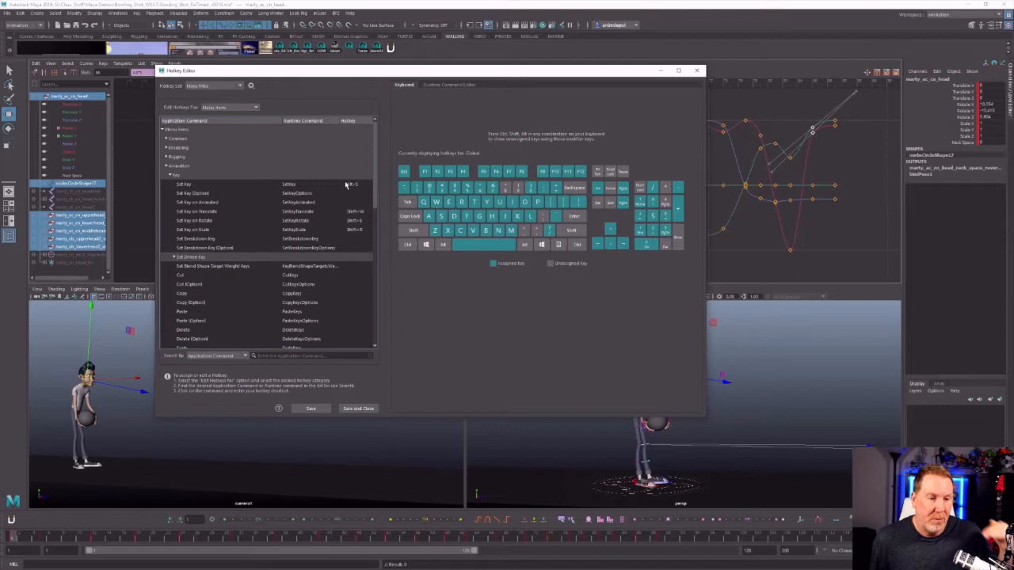
mouse_move(297, 188)
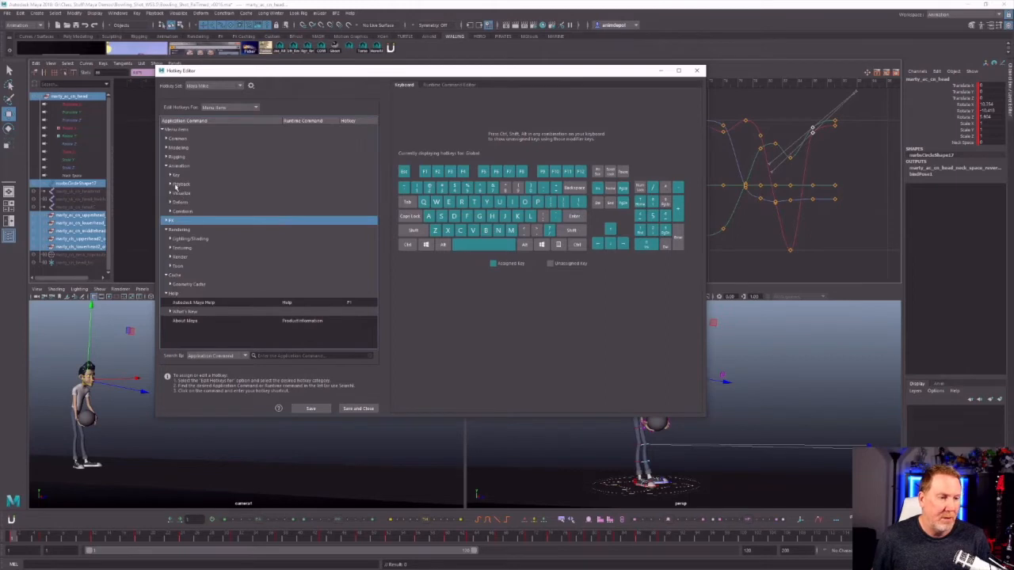
Review the Playback command group, then close the Hotkey Editor
click(173, 183)
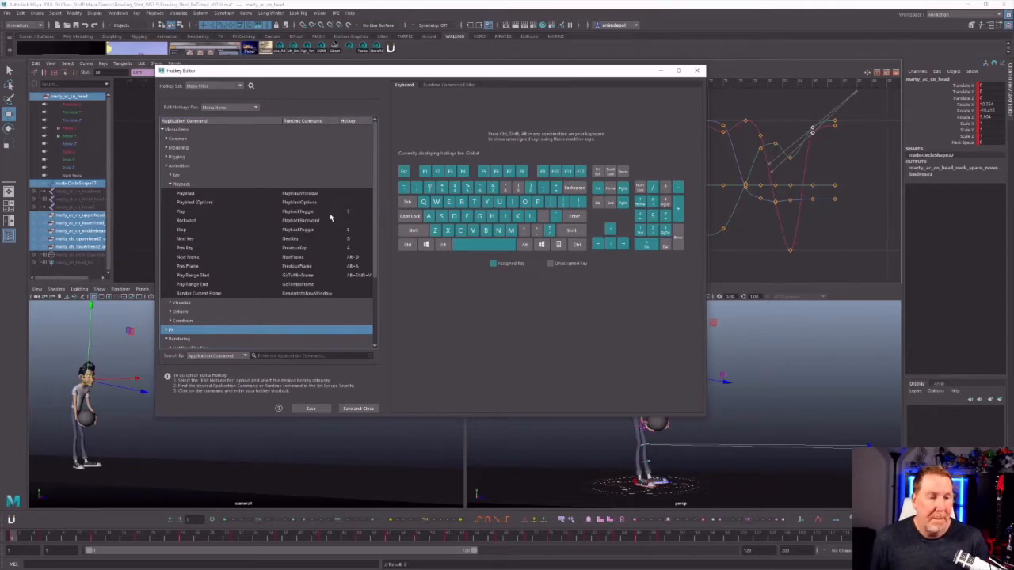
mouse_move(192, 252)
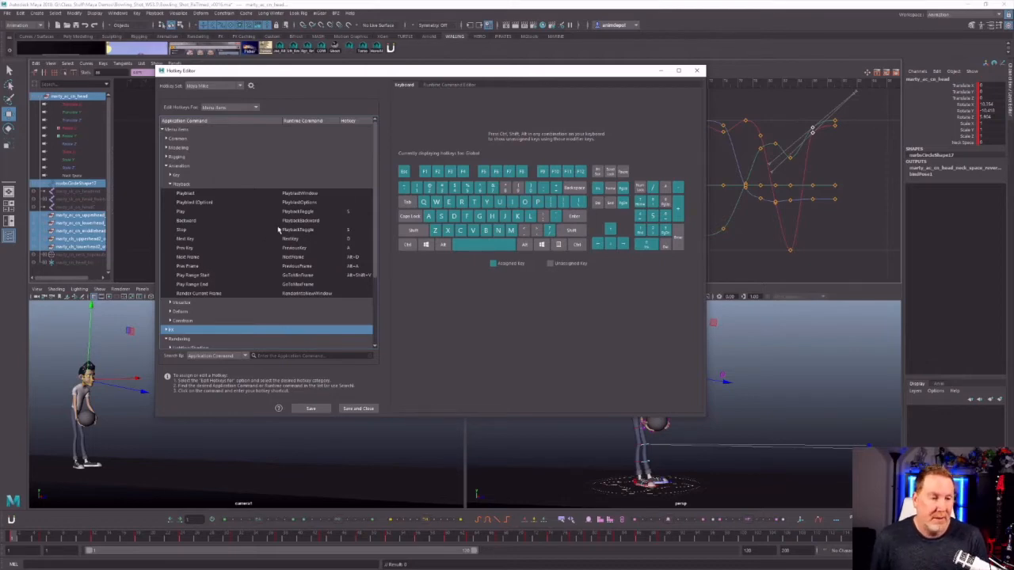
mouse_move(342, 250)
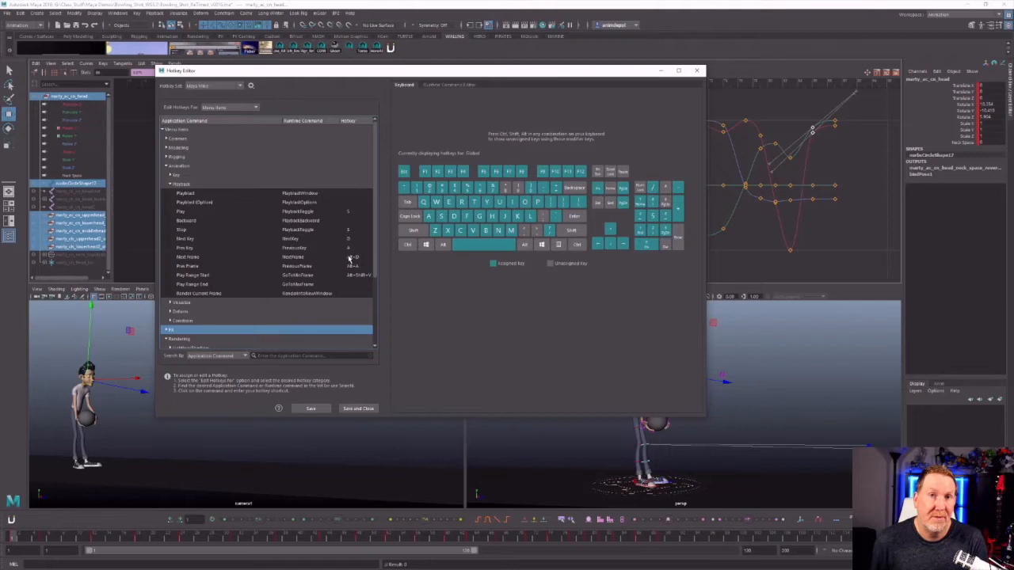
mouse_move(346, 257)
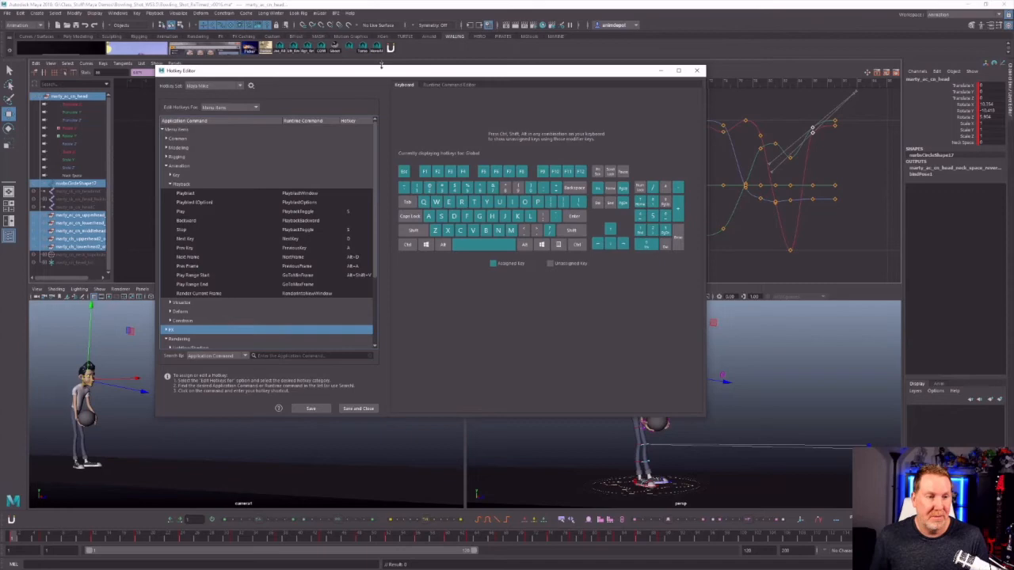
click(697, 70)
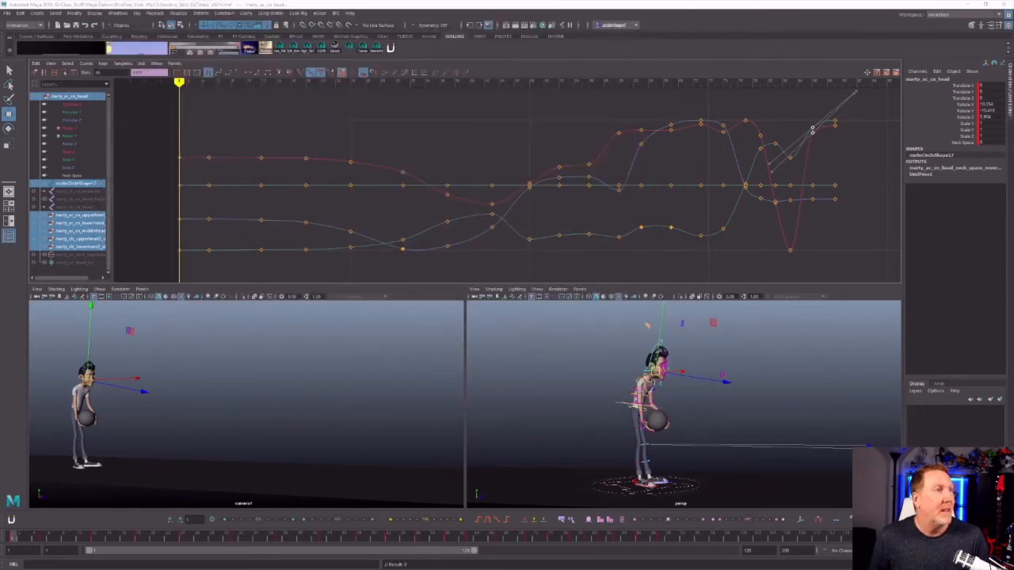
mouse_move(399, 301)
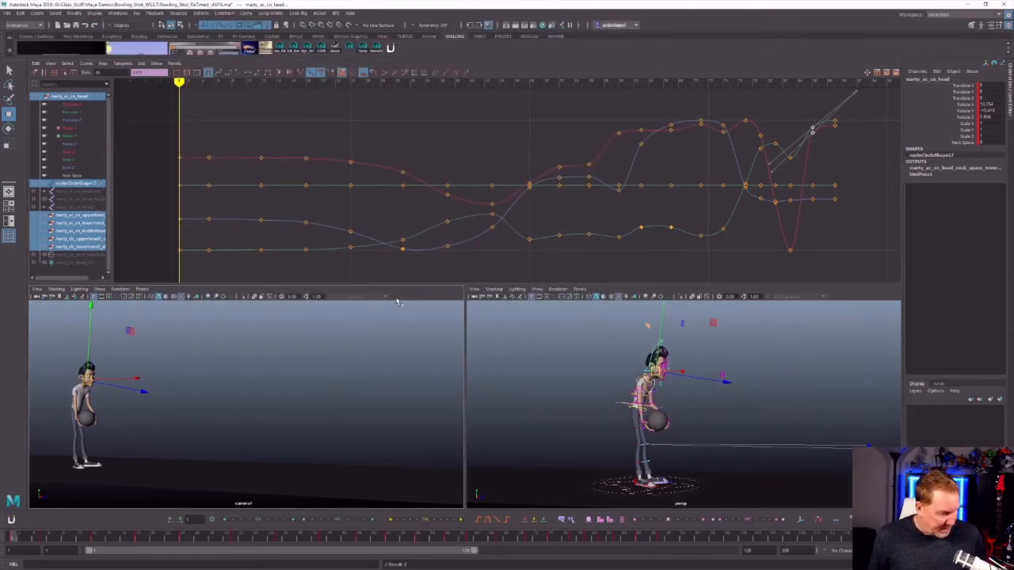